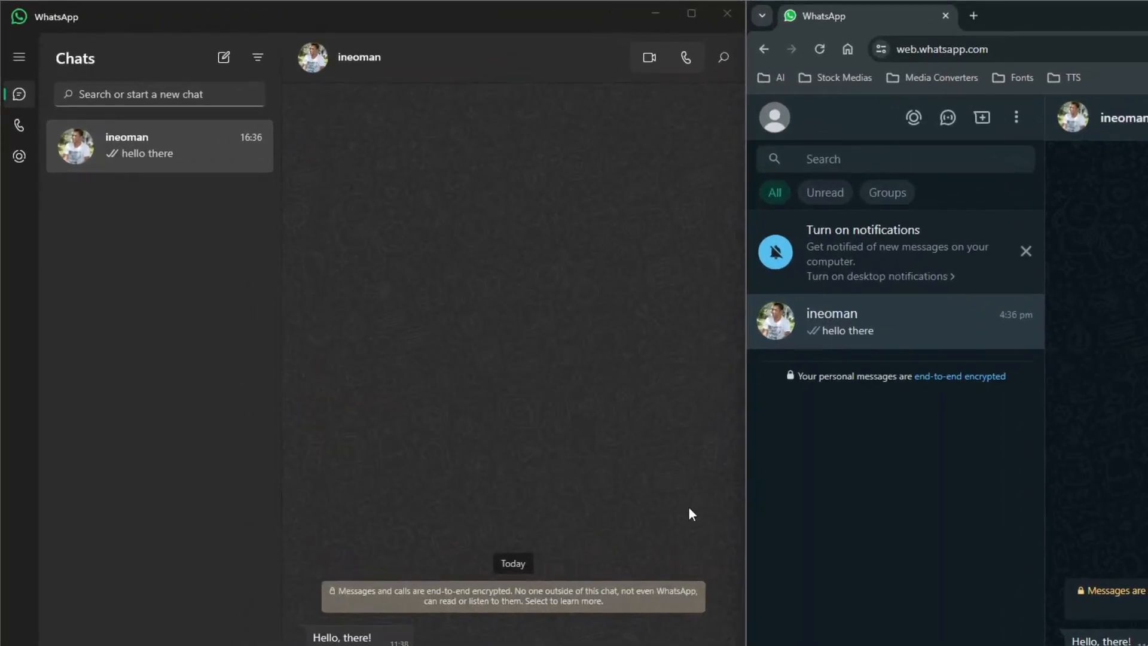
pyautogui.moveTo(583, 83)
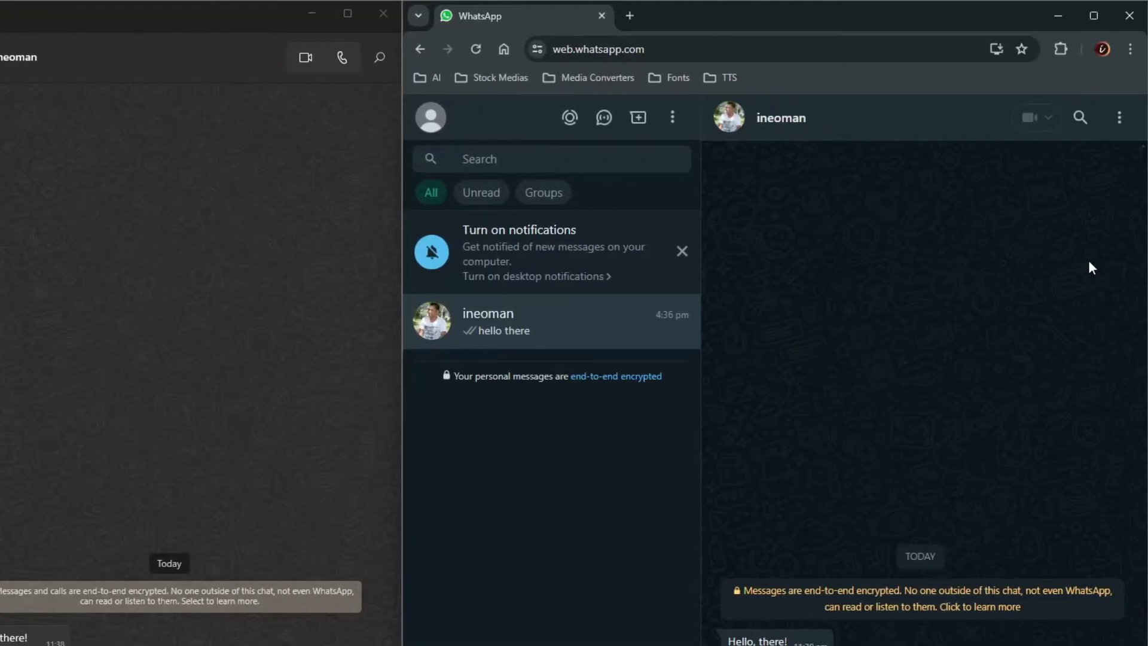
pyautogui.moveTo(804, 495)
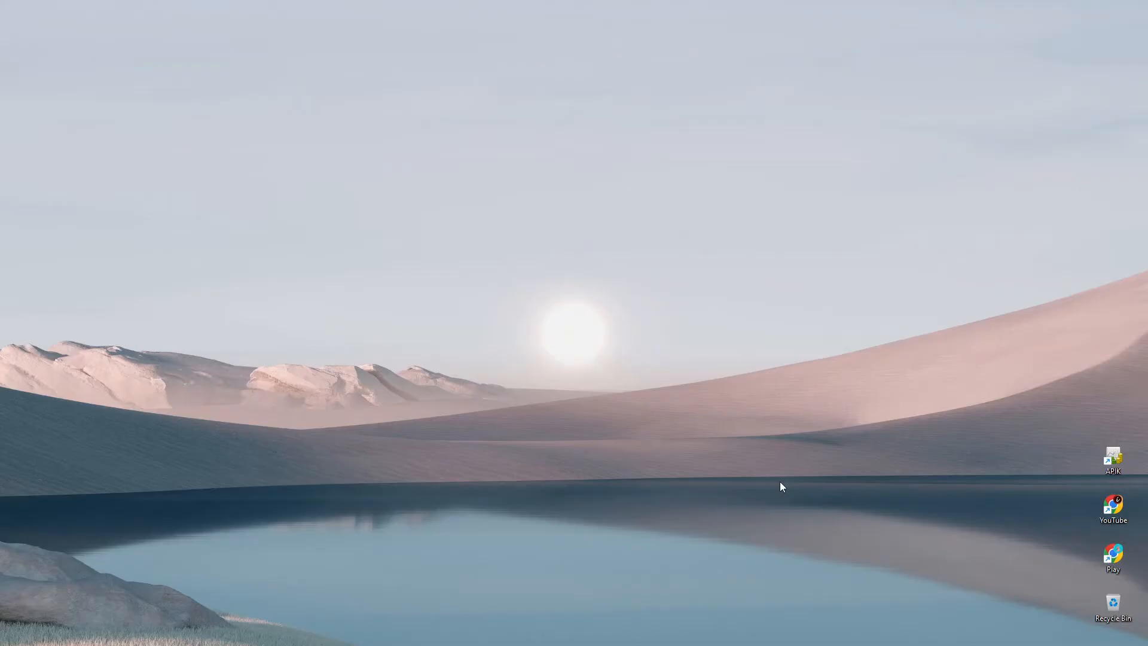
# - Search Microsoft Store for 'whatsapp', install WhatsApp and launch it to the welcome screen
pyautogui.click(352, 632)
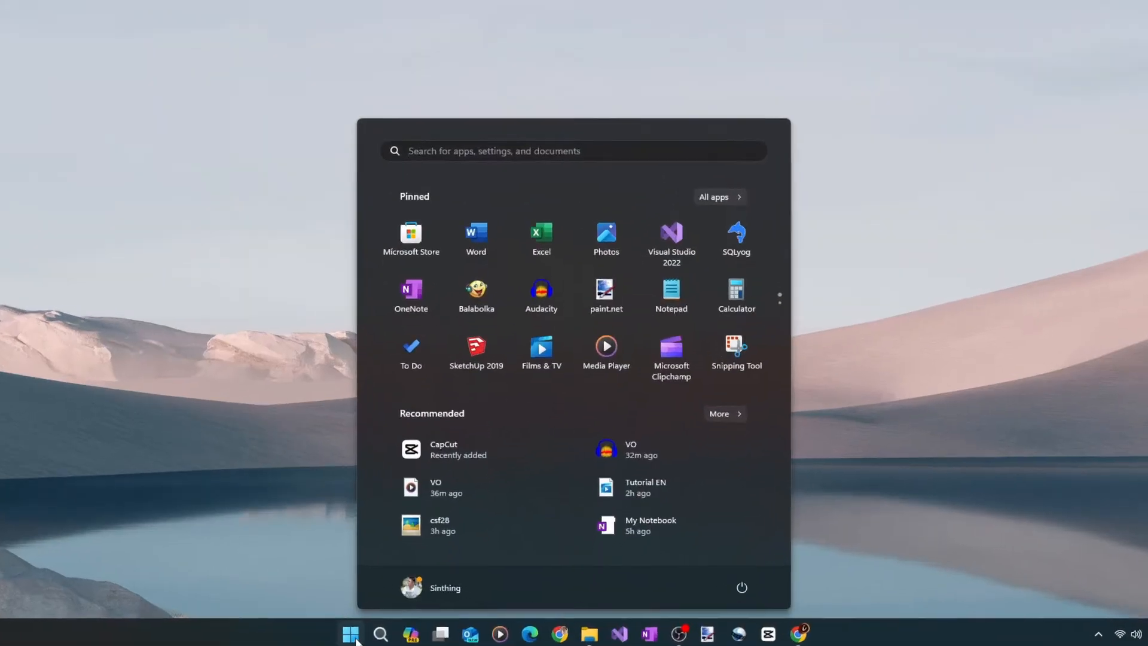
pyautogui.click(412, 231)
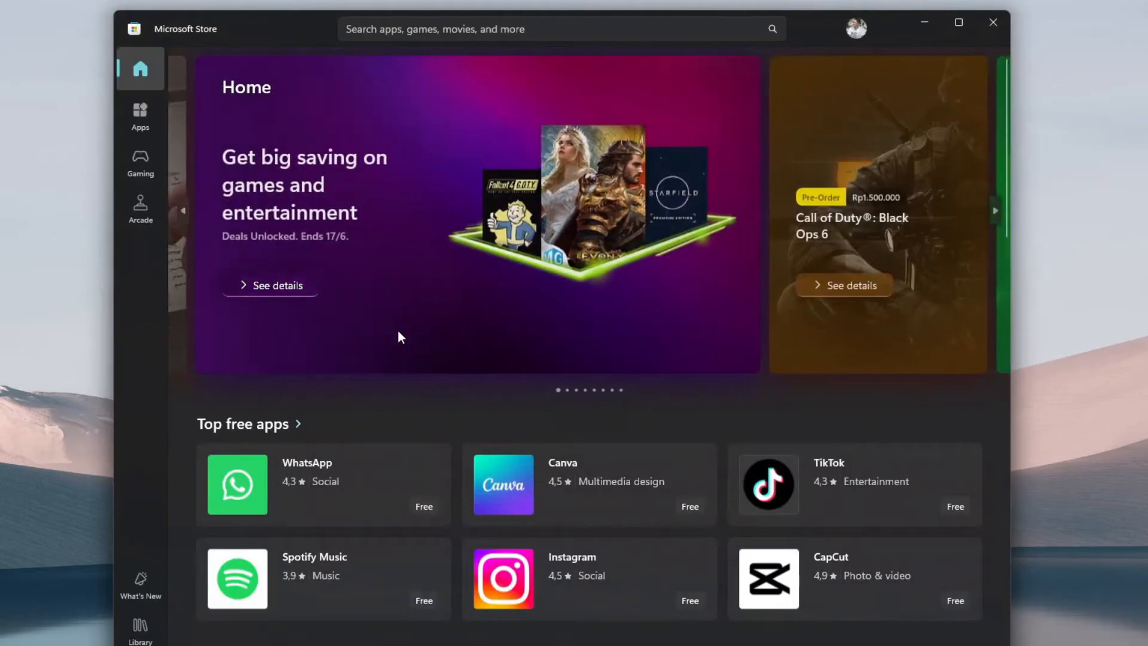
pyautogui.moveTo(160, 429)
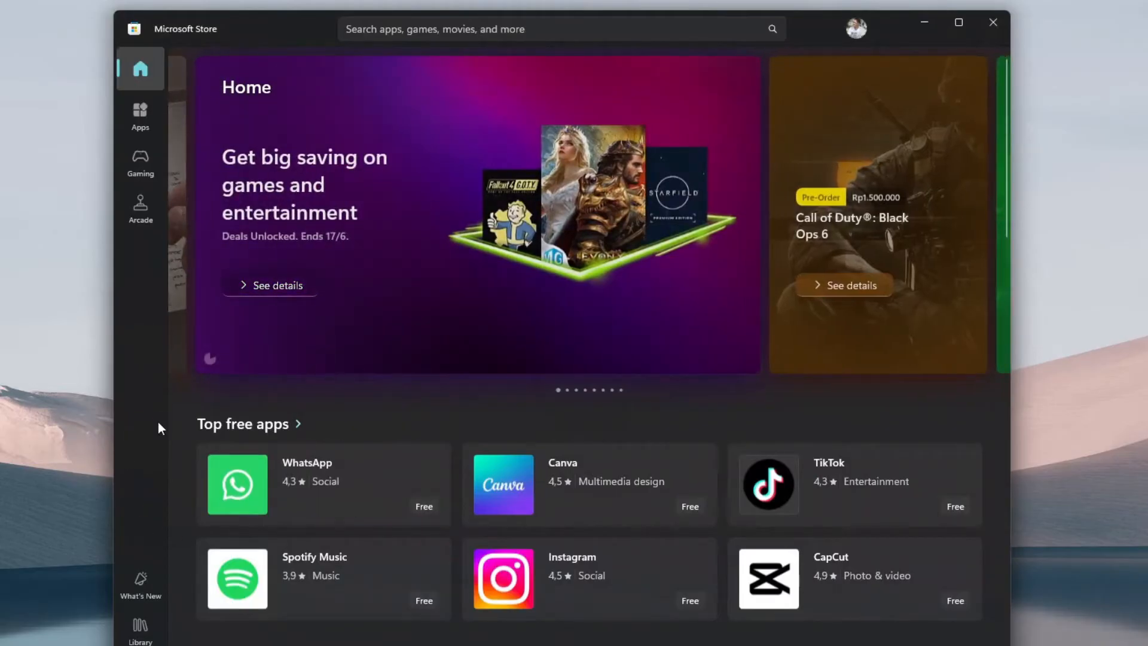
pyautogui.write('what')
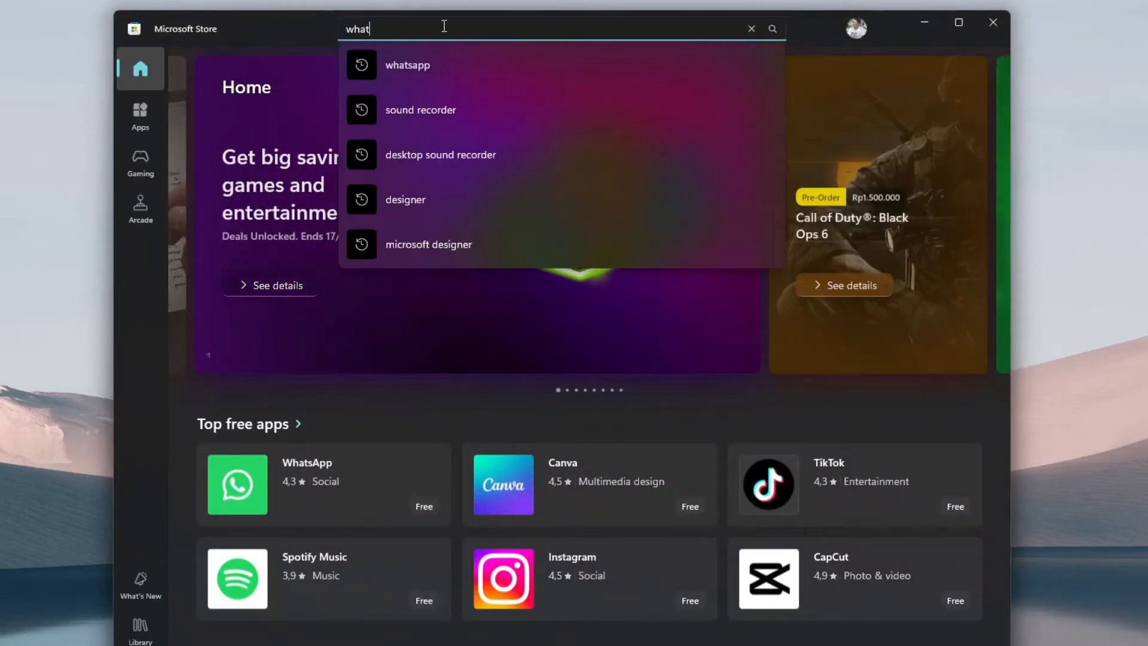
pyautogui.click(406, 64)
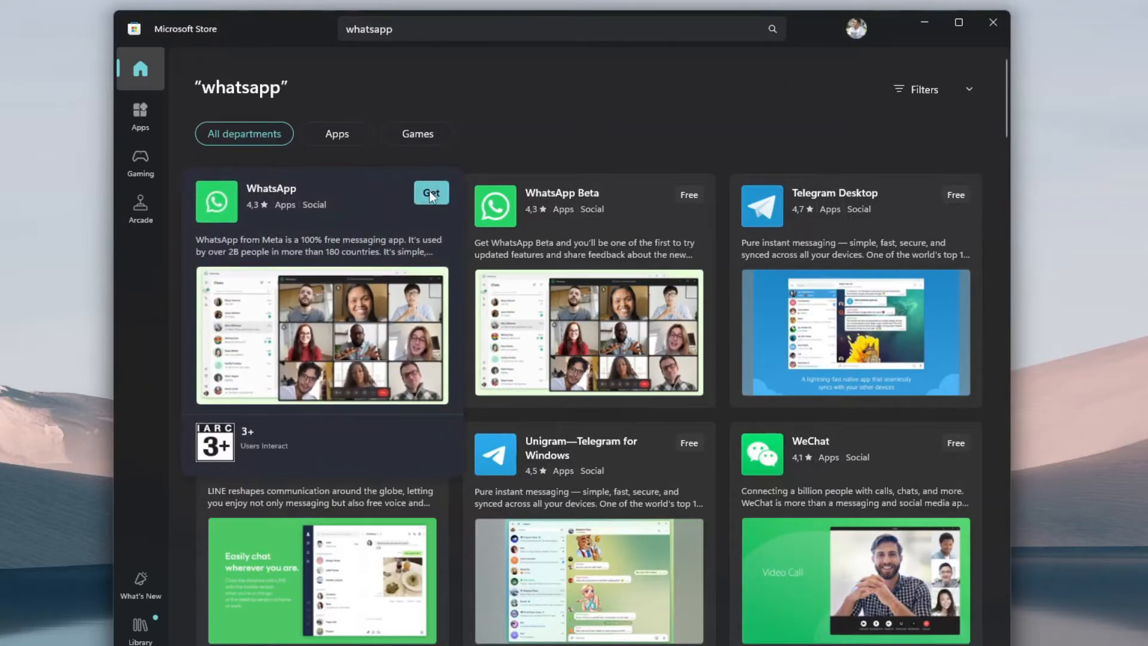
pyautogui.click(431, 192)
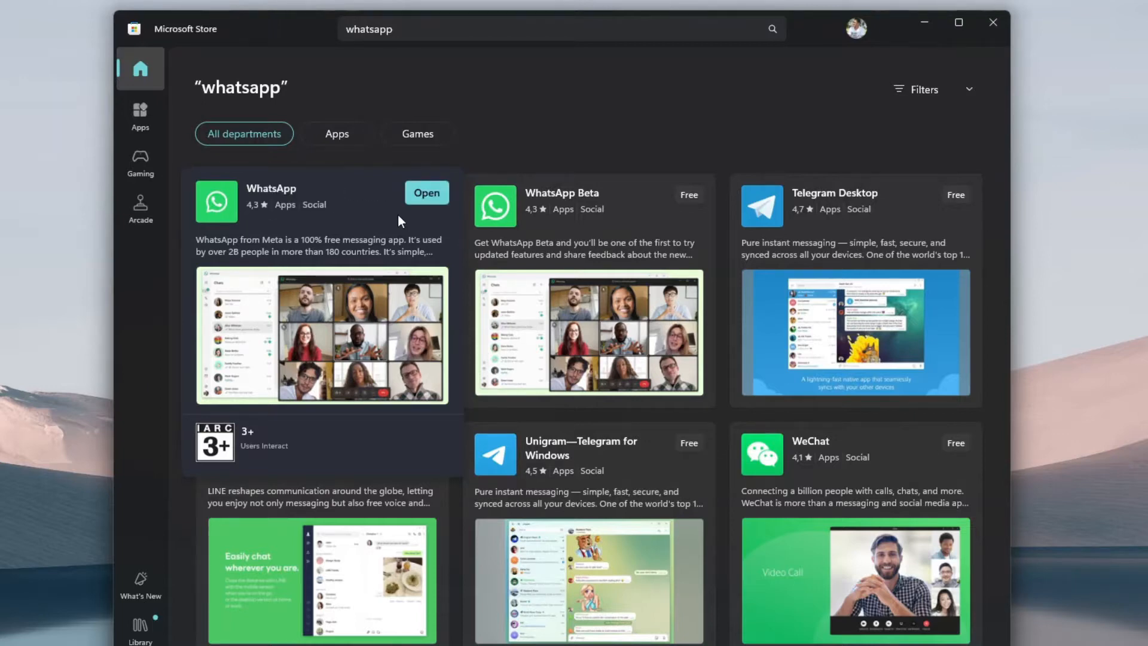
pyautogui.click(426, 193)
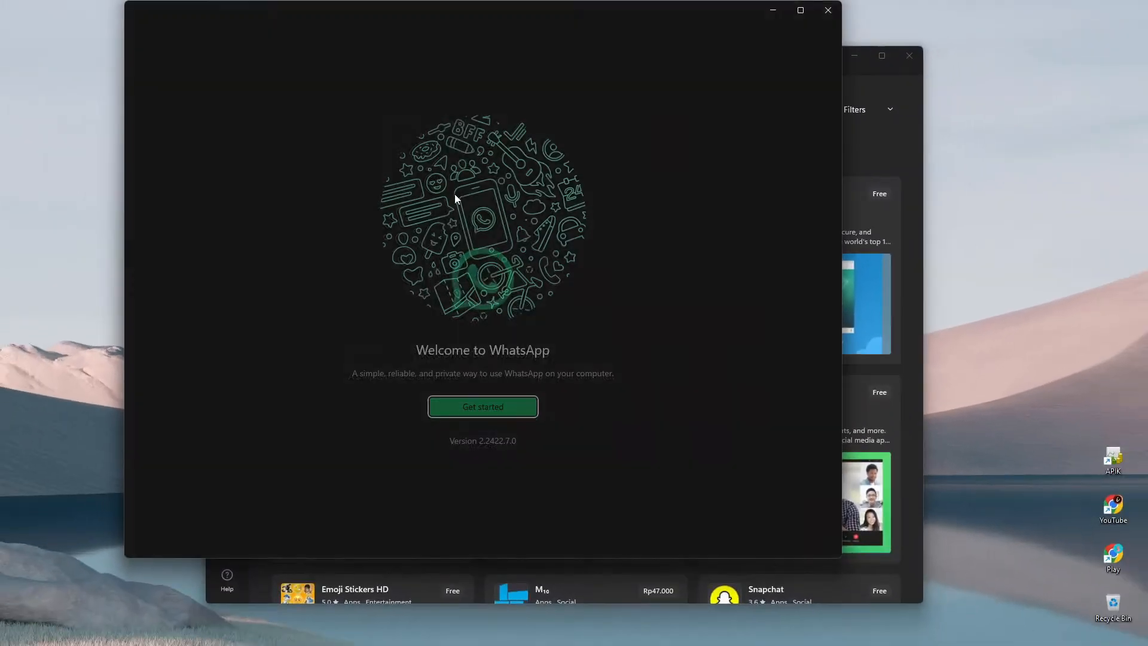
# - Start setup and link the desktop app to the phone by scanning the QR code
pyautogui.click(483, 406)
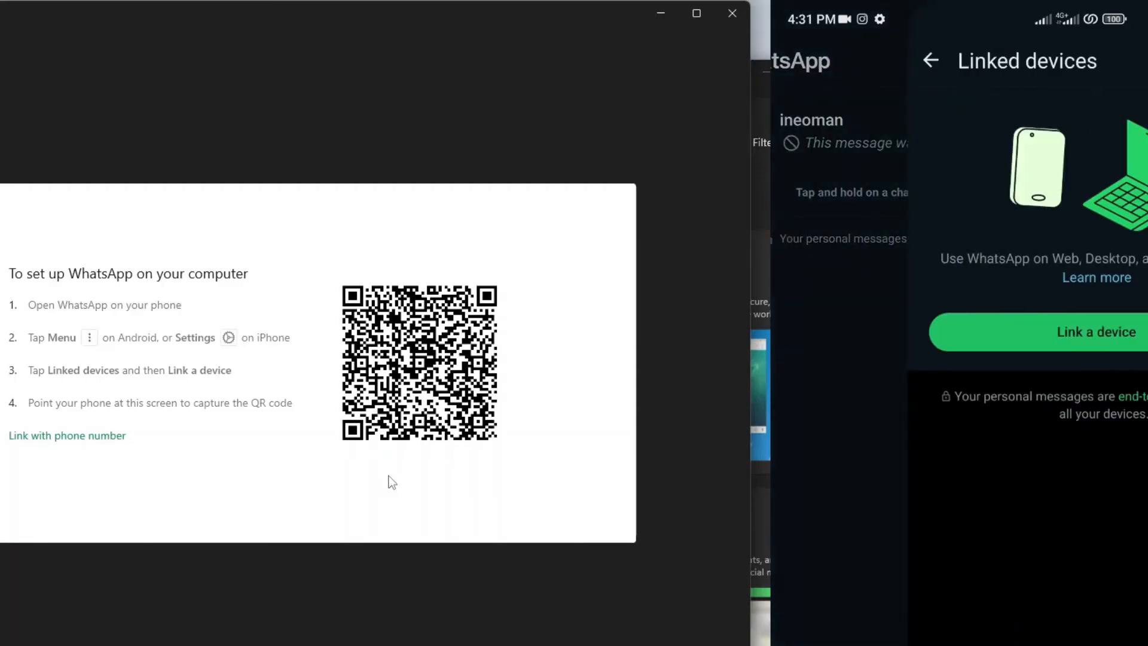
pyautogui.click(1097, 332)
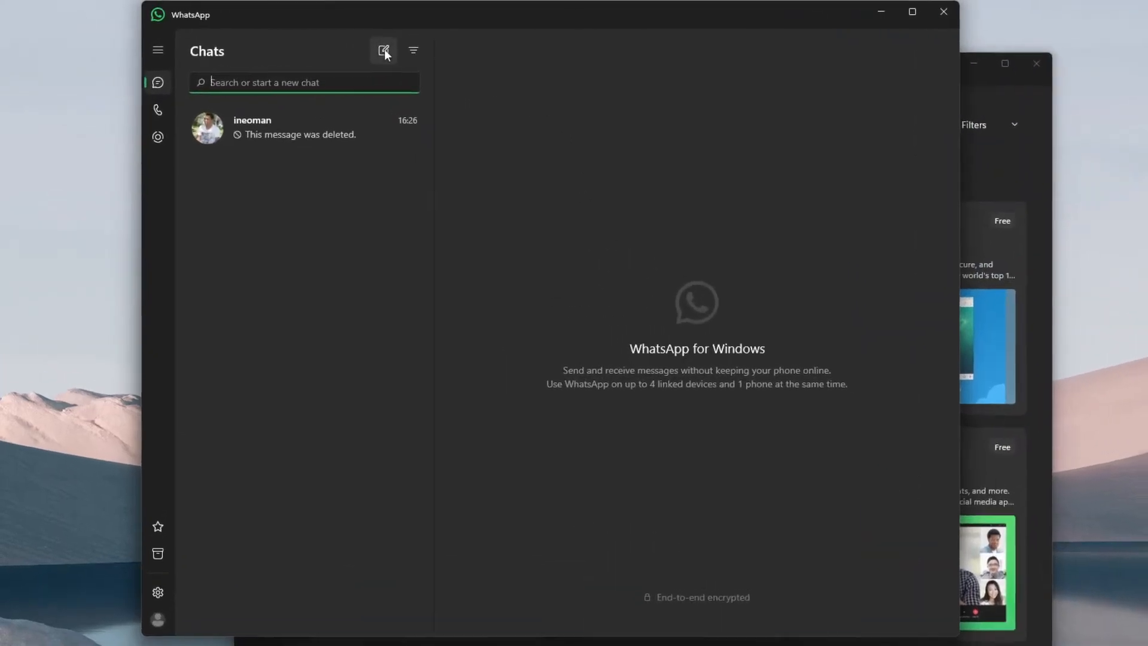
# - Open the ineoman chat and view the profile page with the Log out option
pyautogui.click(383, 50)
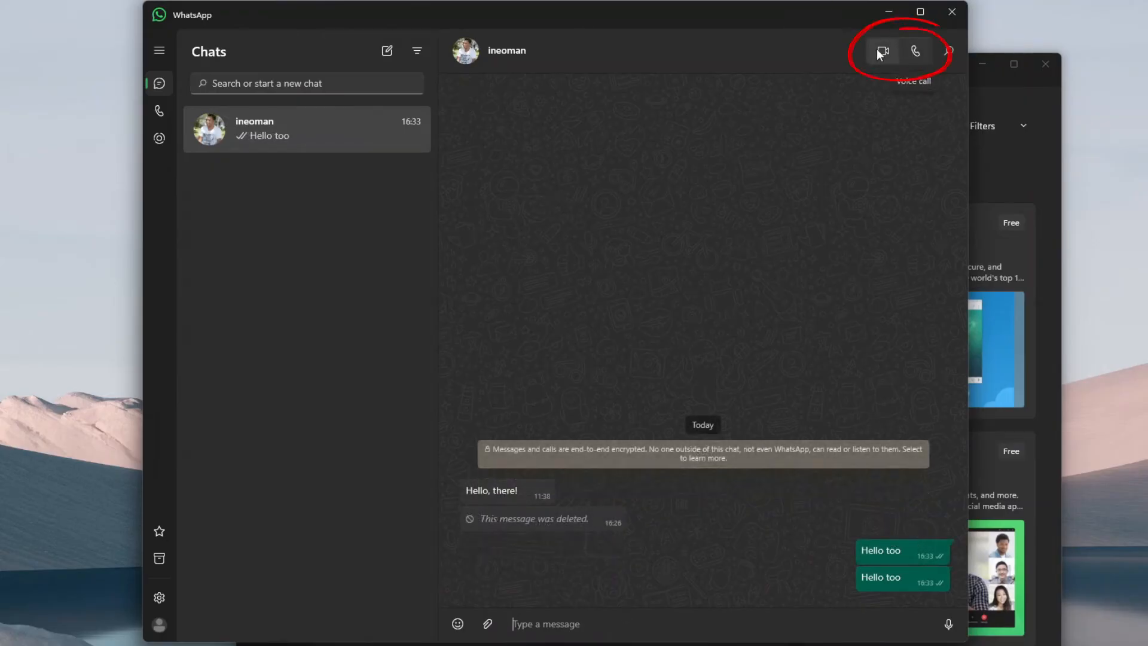
pyautogui.moveTo(823, 151)
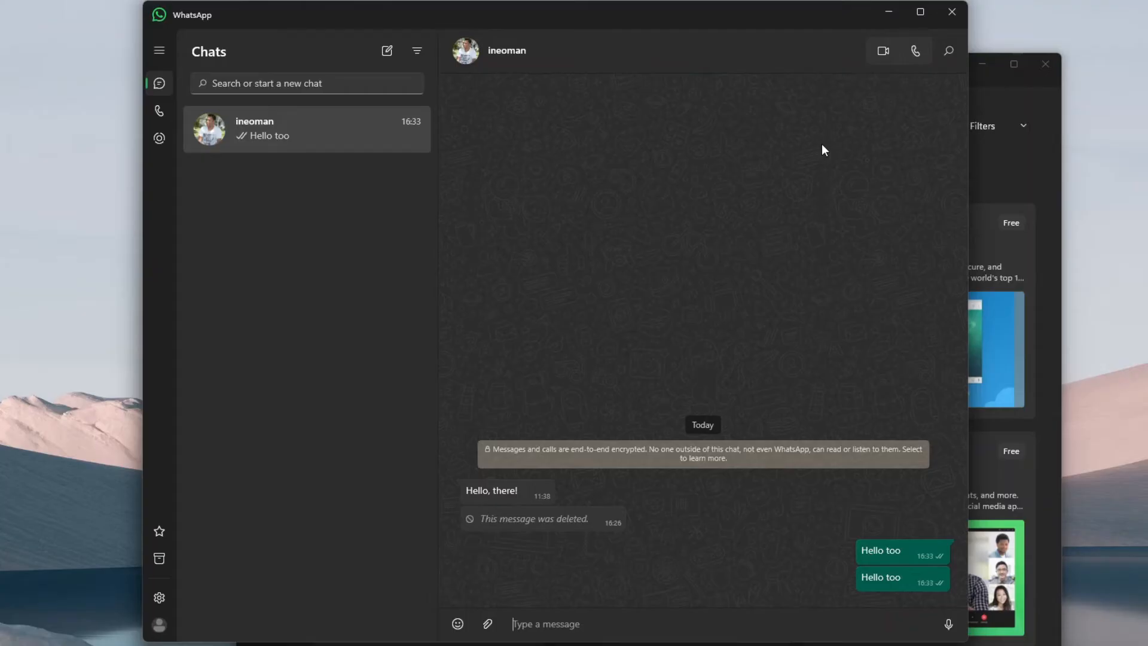
pyautogui.moveTo(159, 623)
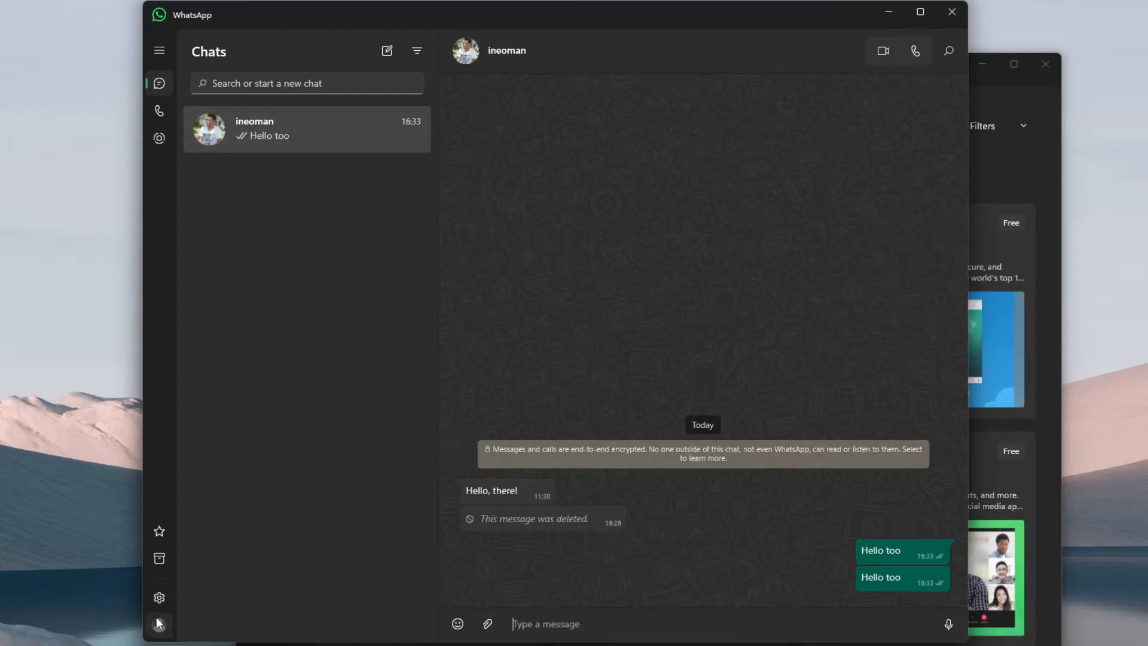
pyautogui.click(159, 623)
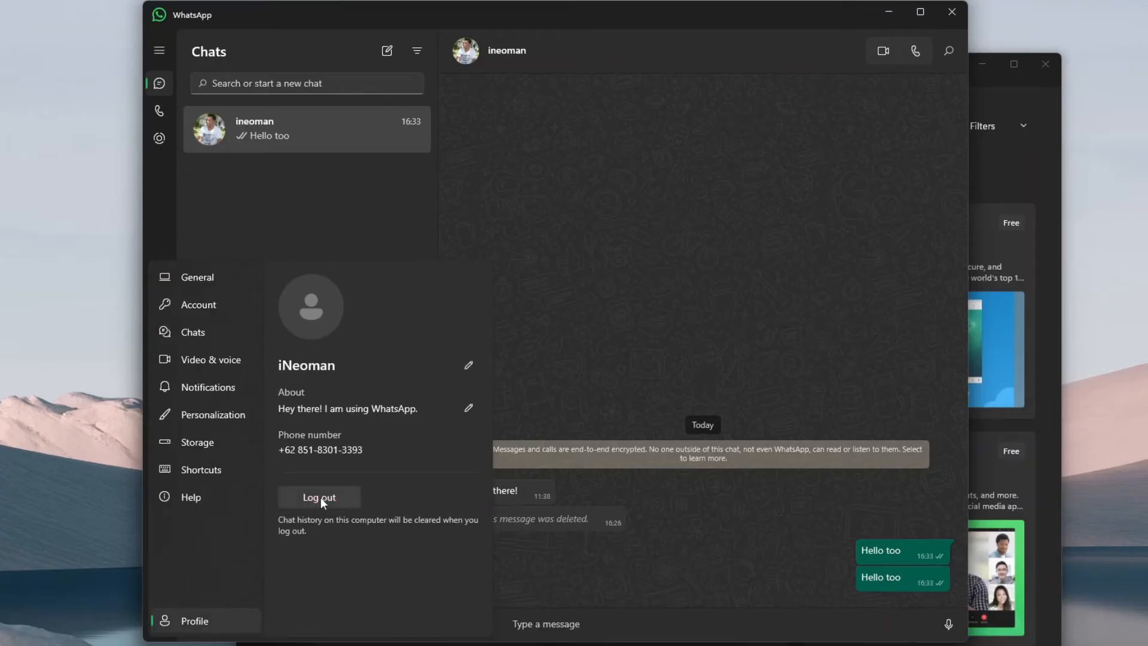
pyautogui.moveTo(607, 356)
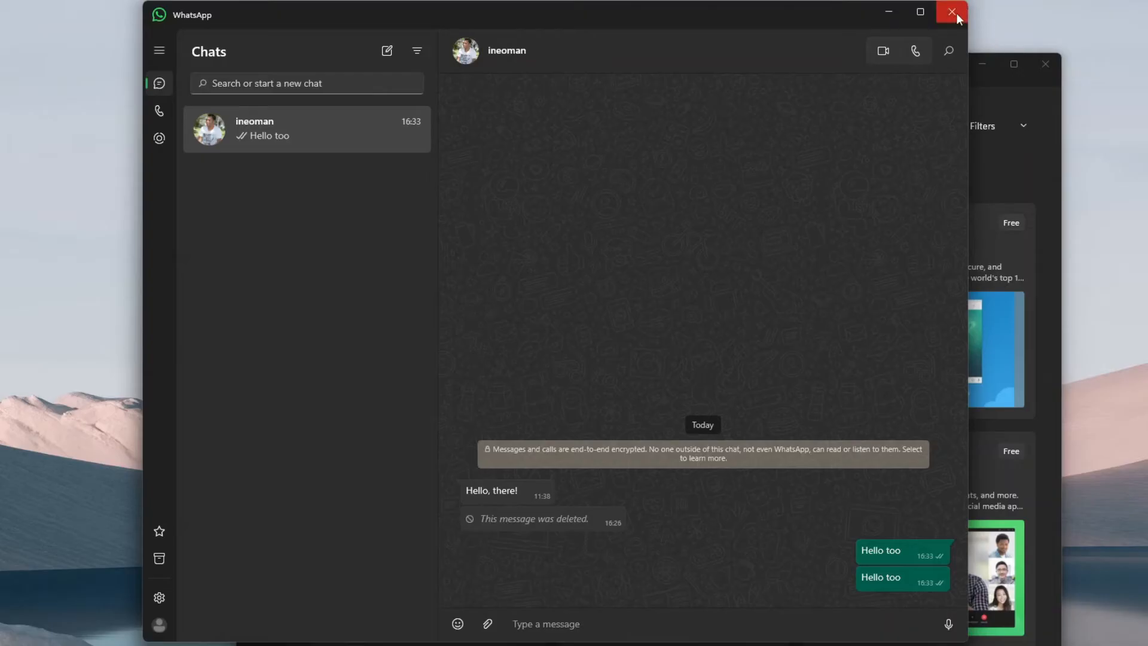
pyautogui.moveTo(944, 22)
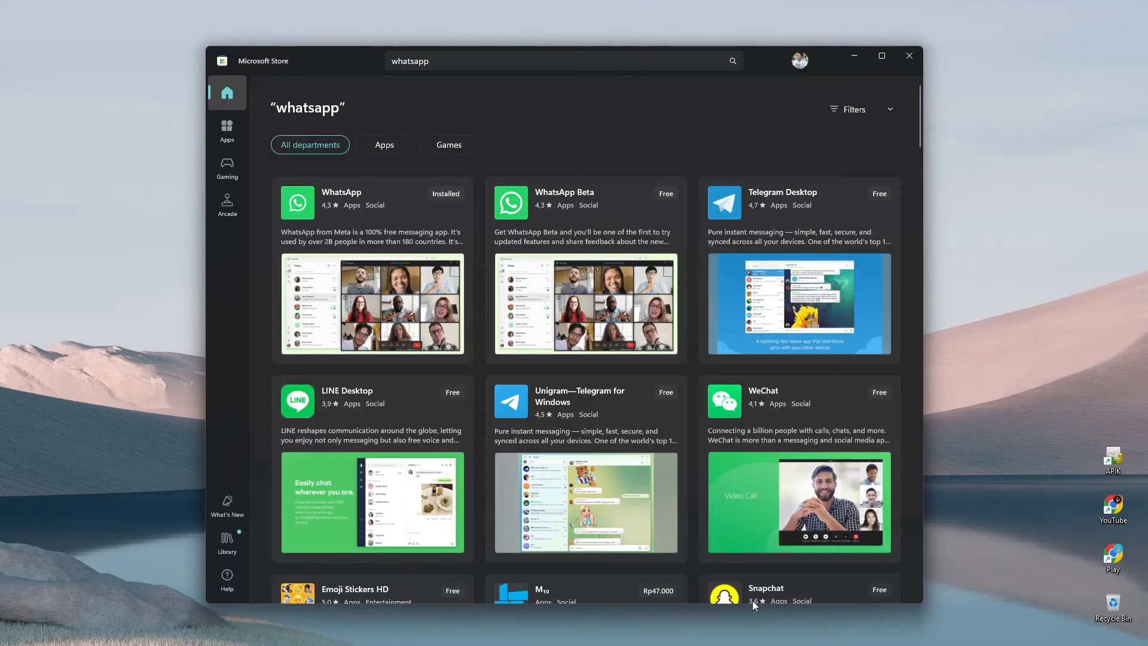
pyautogui.moveTo(770, 581)
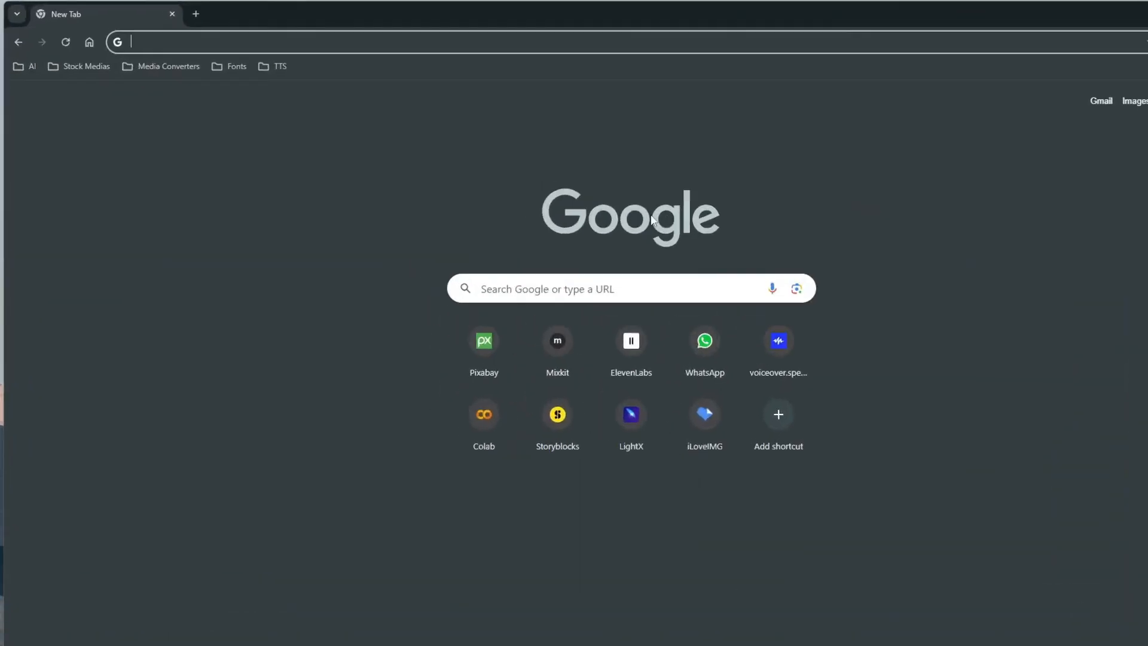
# - Open WhatsApp Web and link it from the phone via Linked devices > Link a device
pyautogui.click(705, 340)
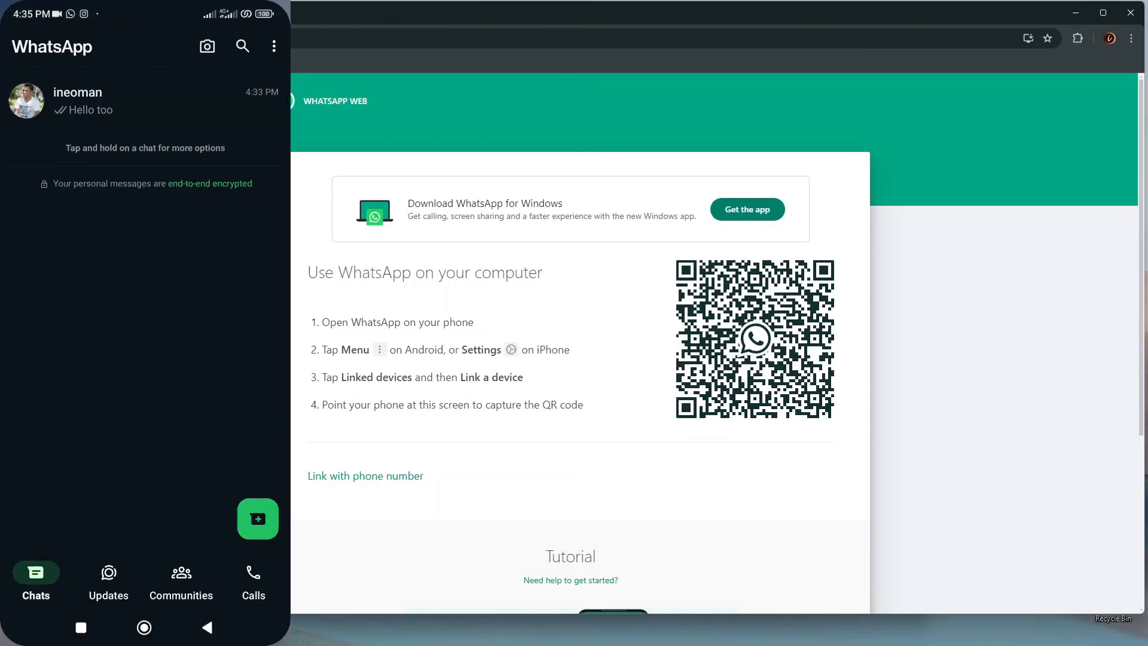
pyautogui.click(272, 46)
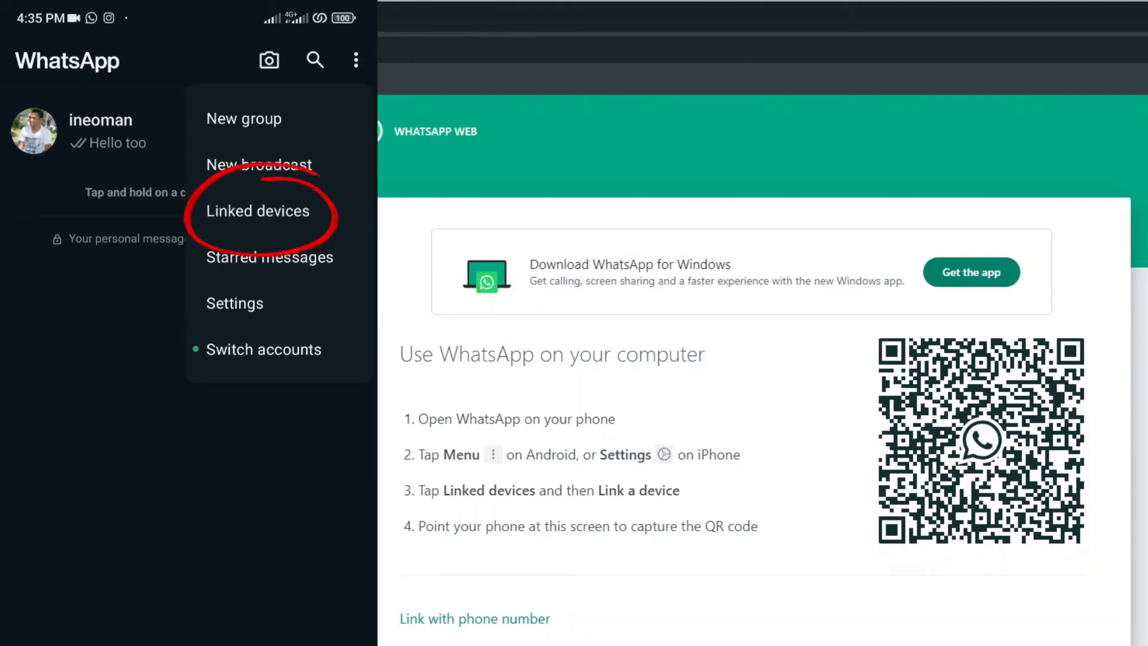
pyautogui.click(258, 210)
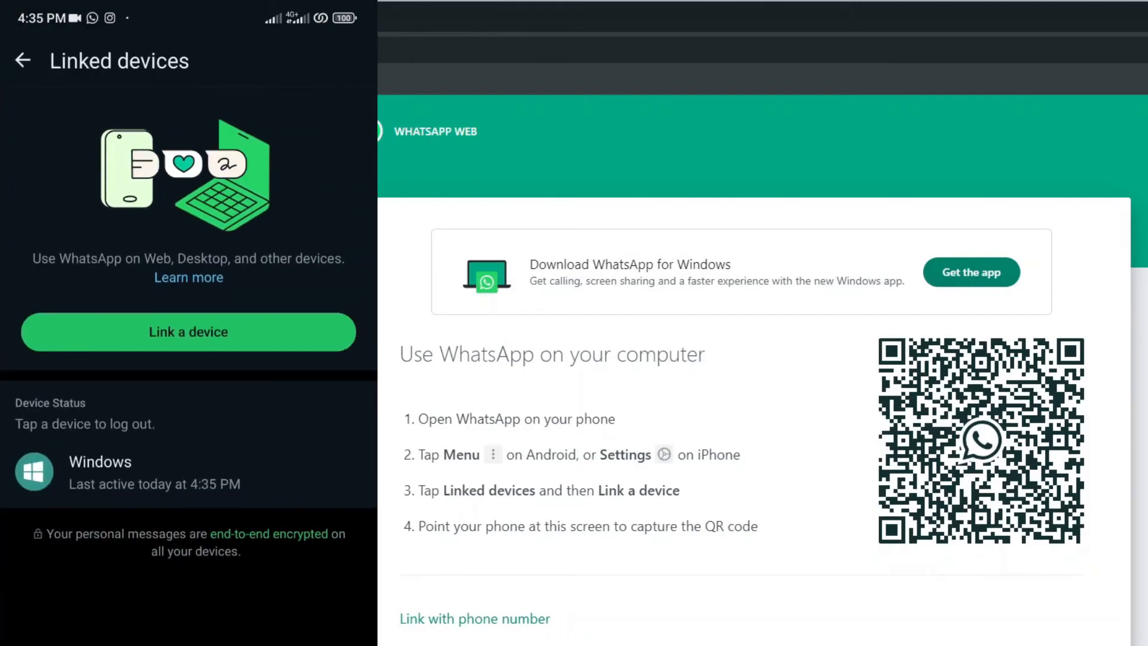
pyautogui.click(189, 333)
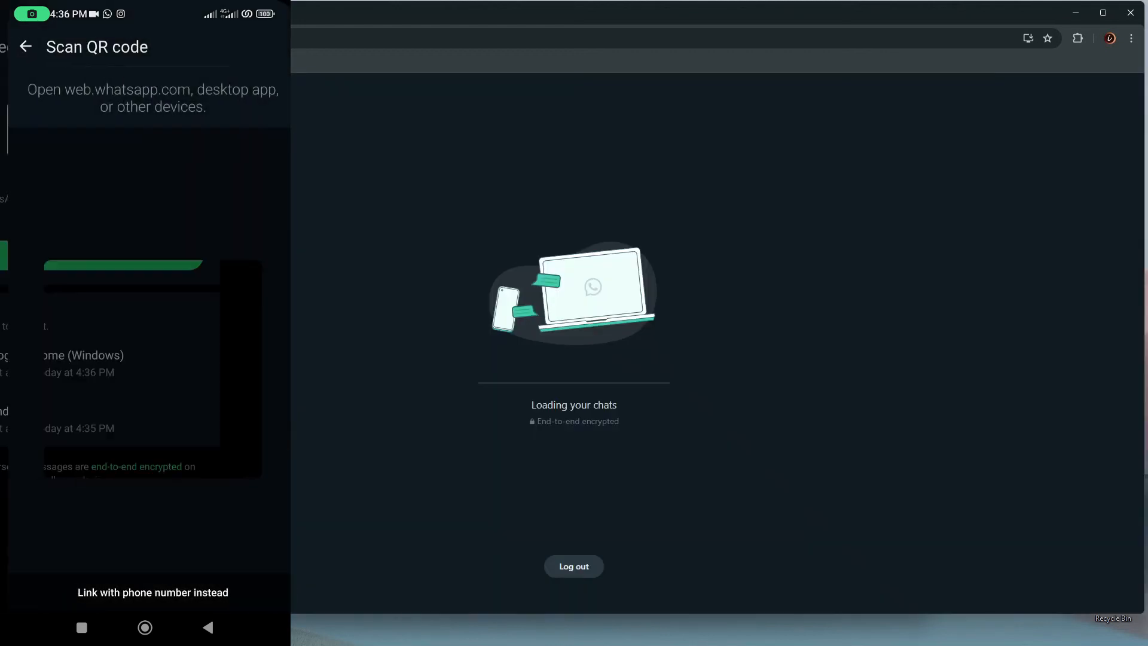
# - Send 'hello there' to ineoman, then log out of WhatsApp Web
pyautogui.click(25, 47)
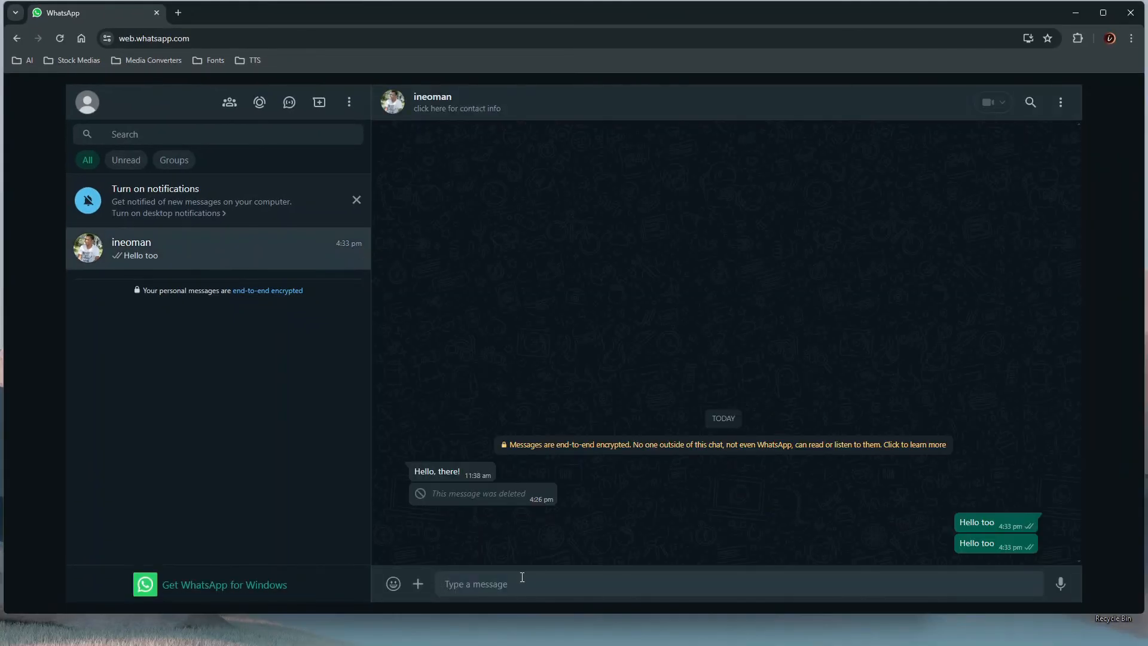
pyautogui.write('hello there')
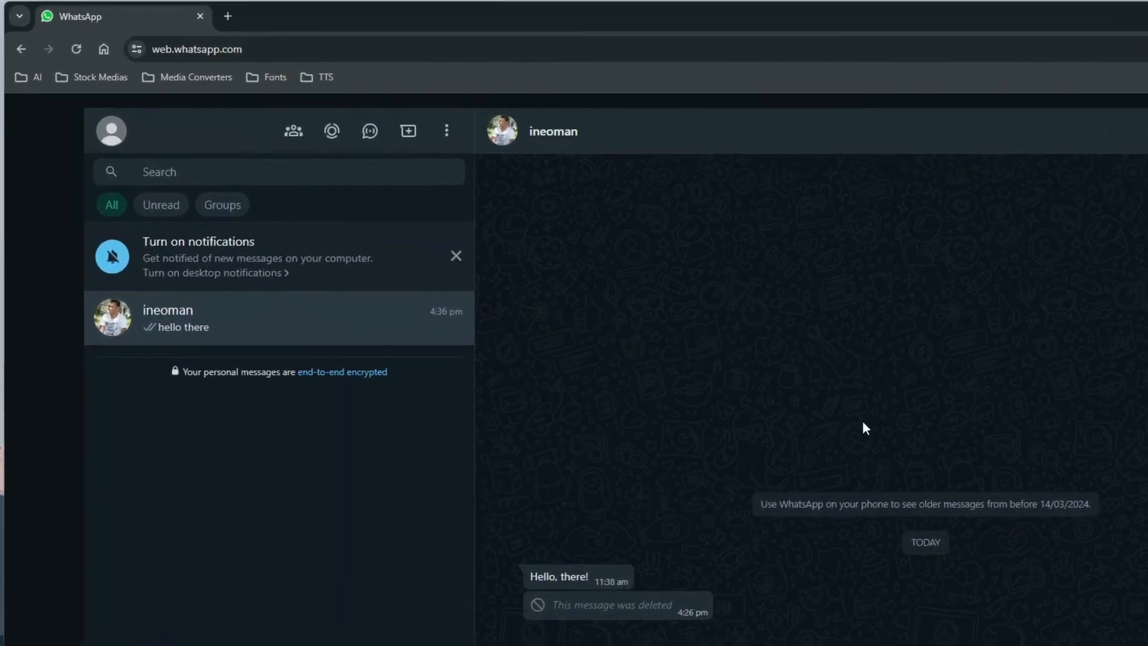
pyautogui.click(446, 130)
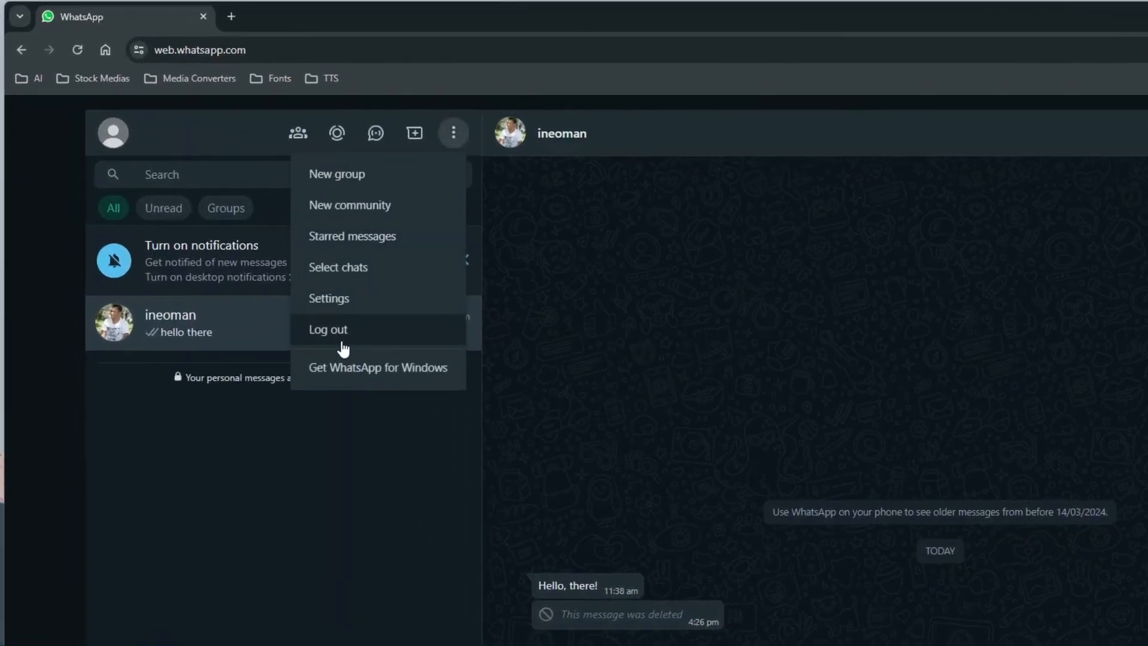
pyautogui.click(328, 330)
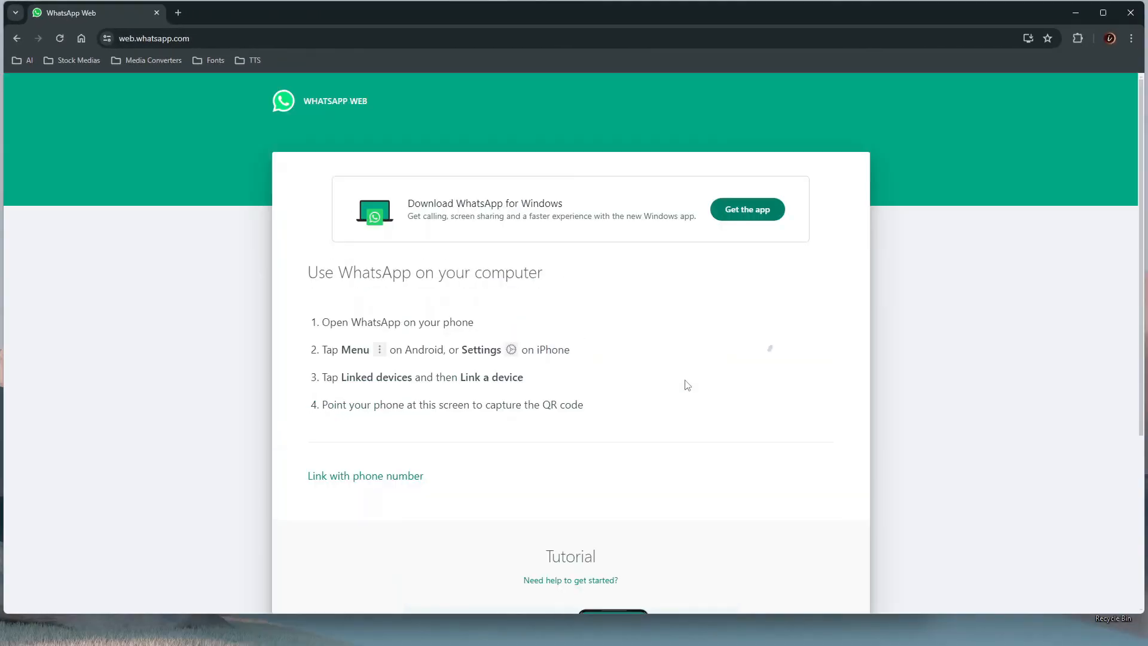